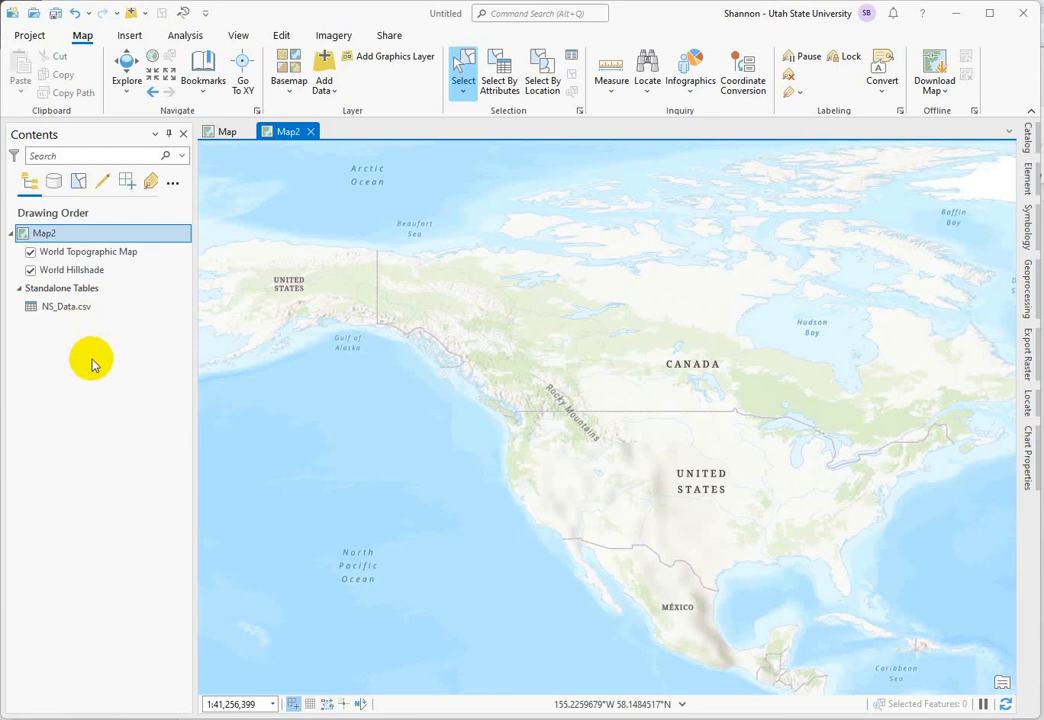
Step: Open the NS_Data.csv standalone table beneath the map to review its lat/long columns
{"action": "left_click", "coordinate": [66, 306]}
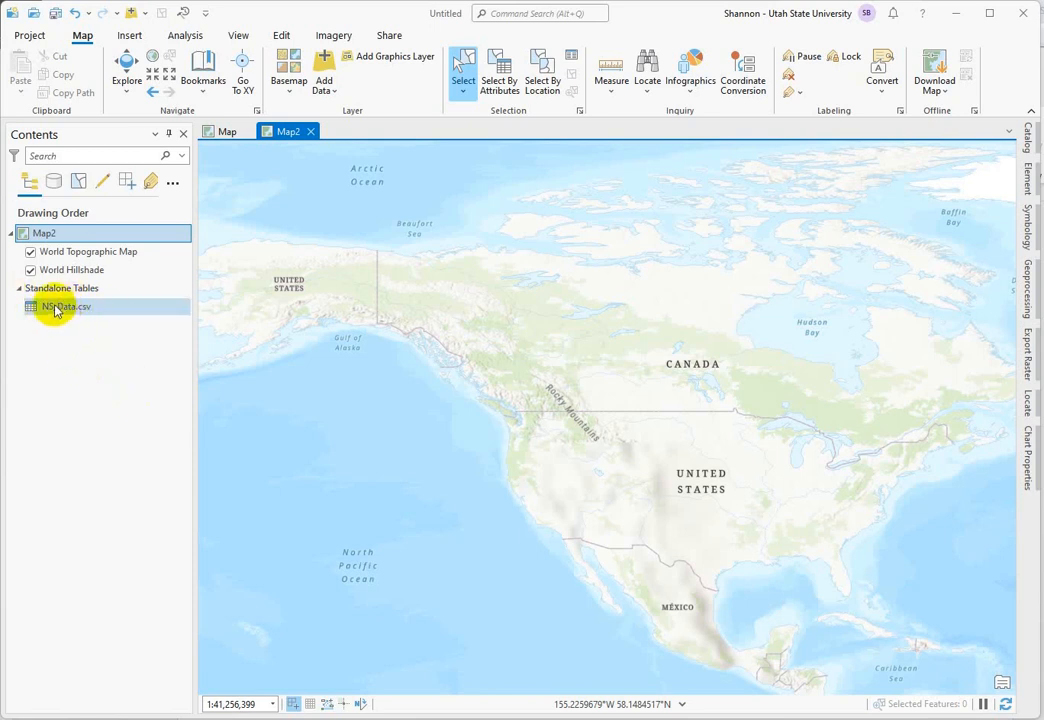
{"action": "right_click", "coordinate": [64, 308]}
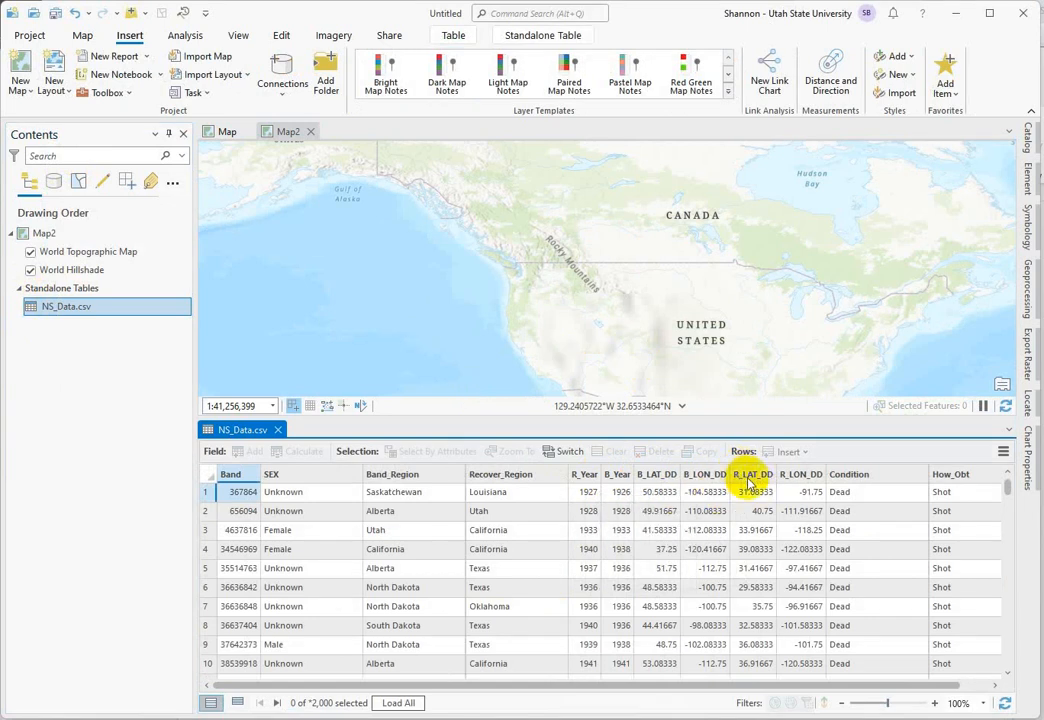
{"action": "mouse_move", "coordinate": [800, 472]}
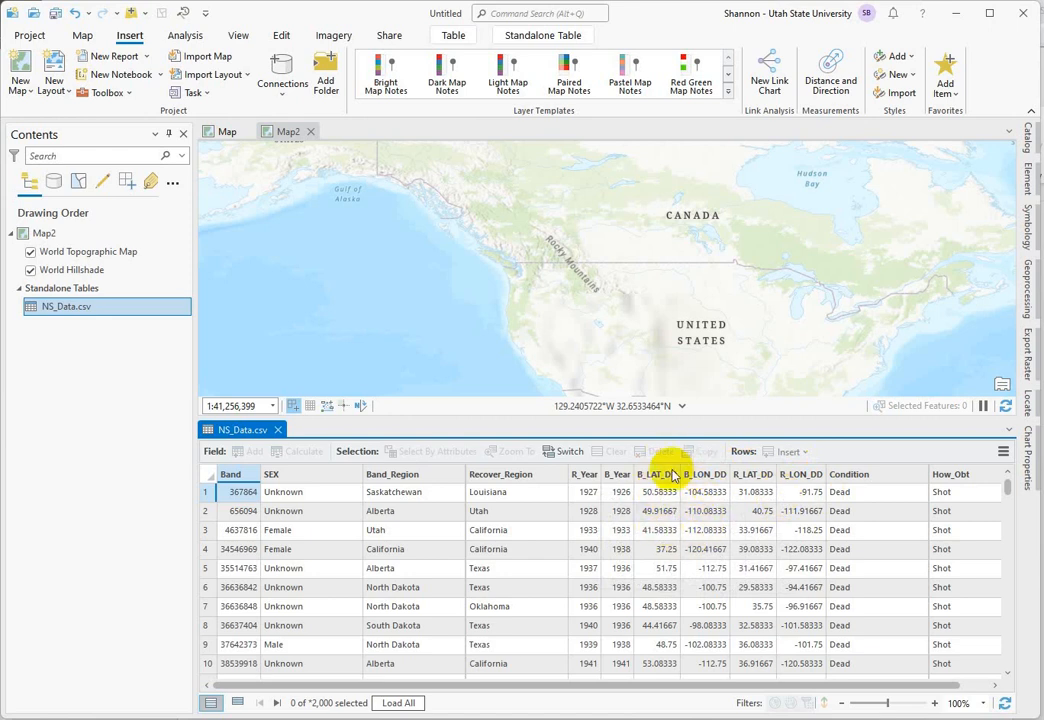
{"action": "mouse_move", "coordinate": [776, 476]}
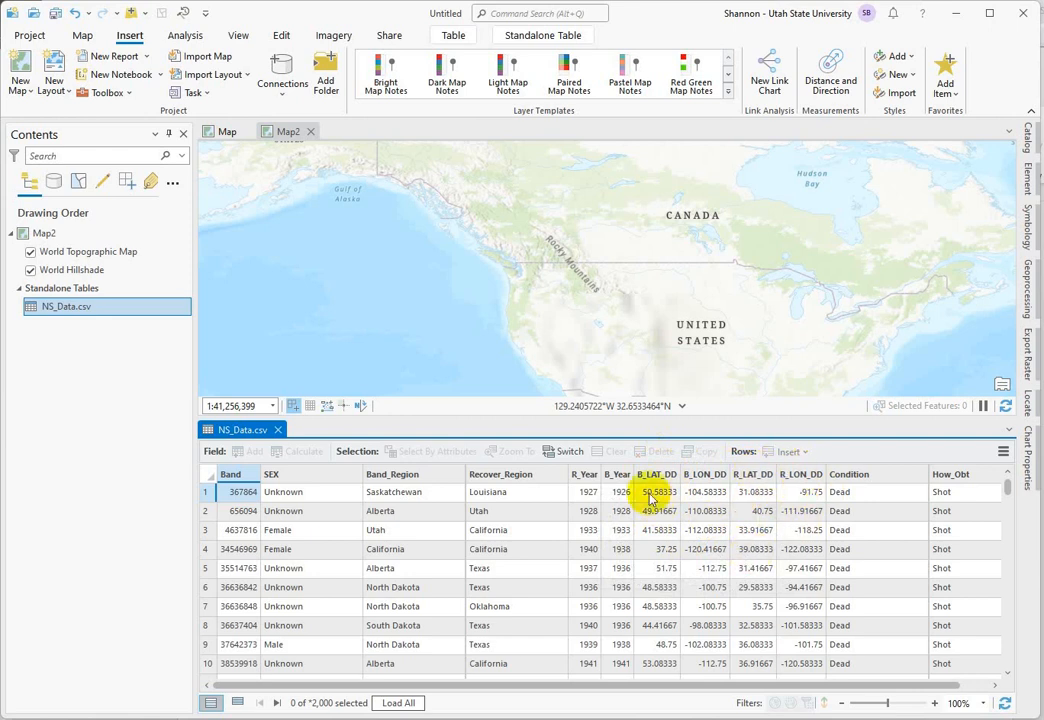
{"action": "left_click", "coordinate": [752, 492]}
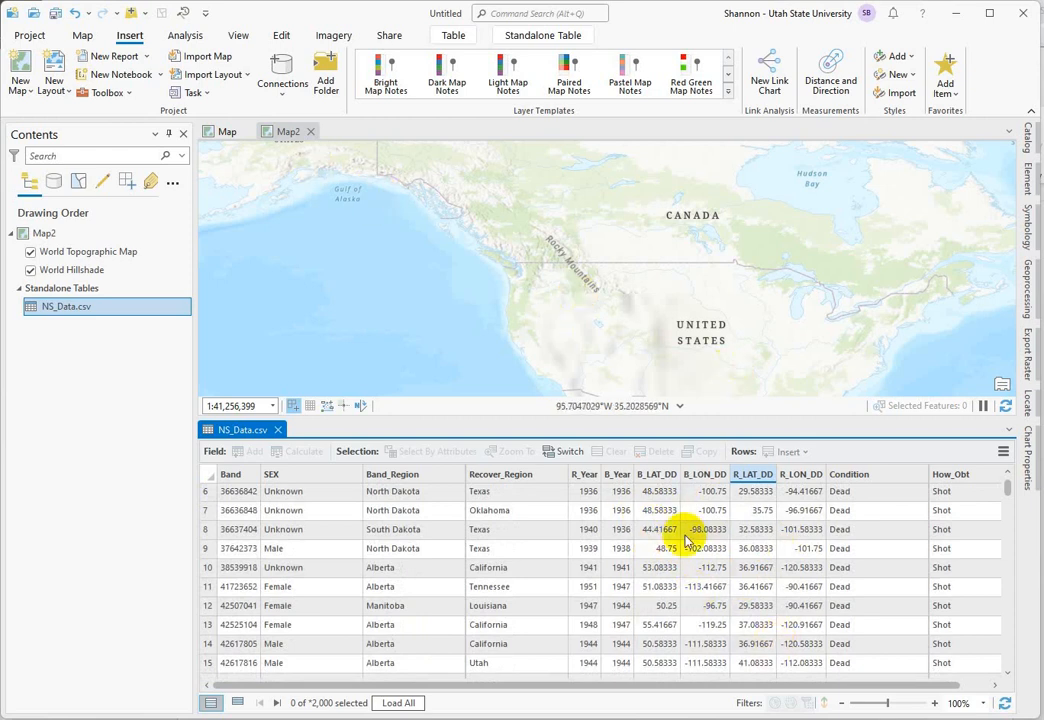
{"action": "mouse_move", "coordinate": [696, 510]}
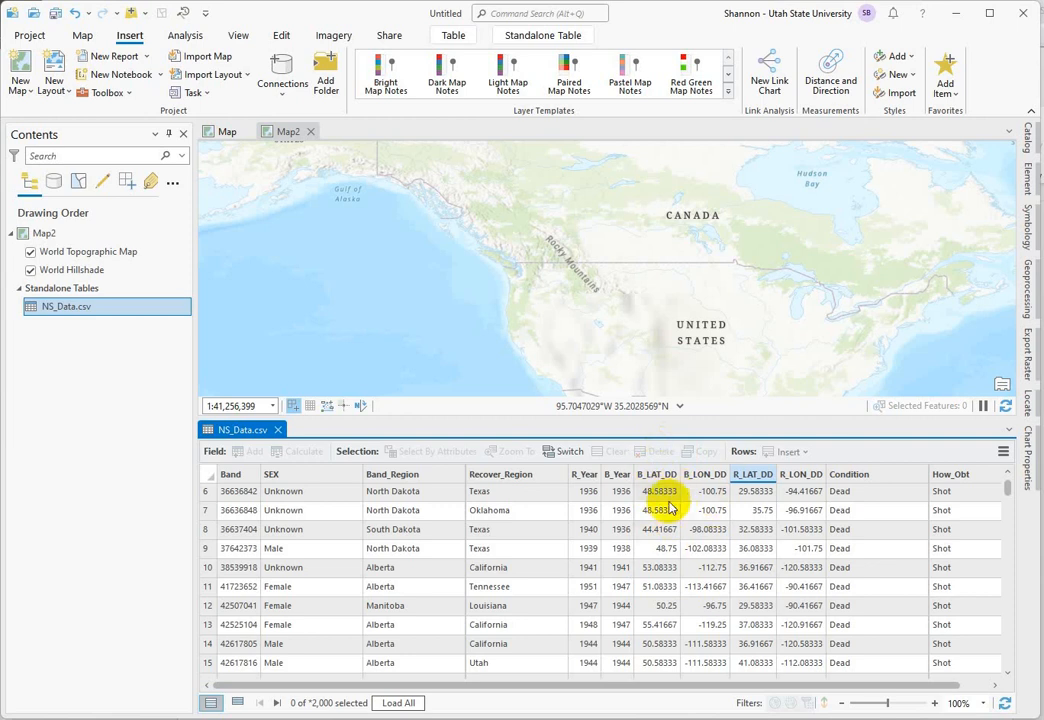
{"action": "mouse_move", "coordinate": [690, 512]}
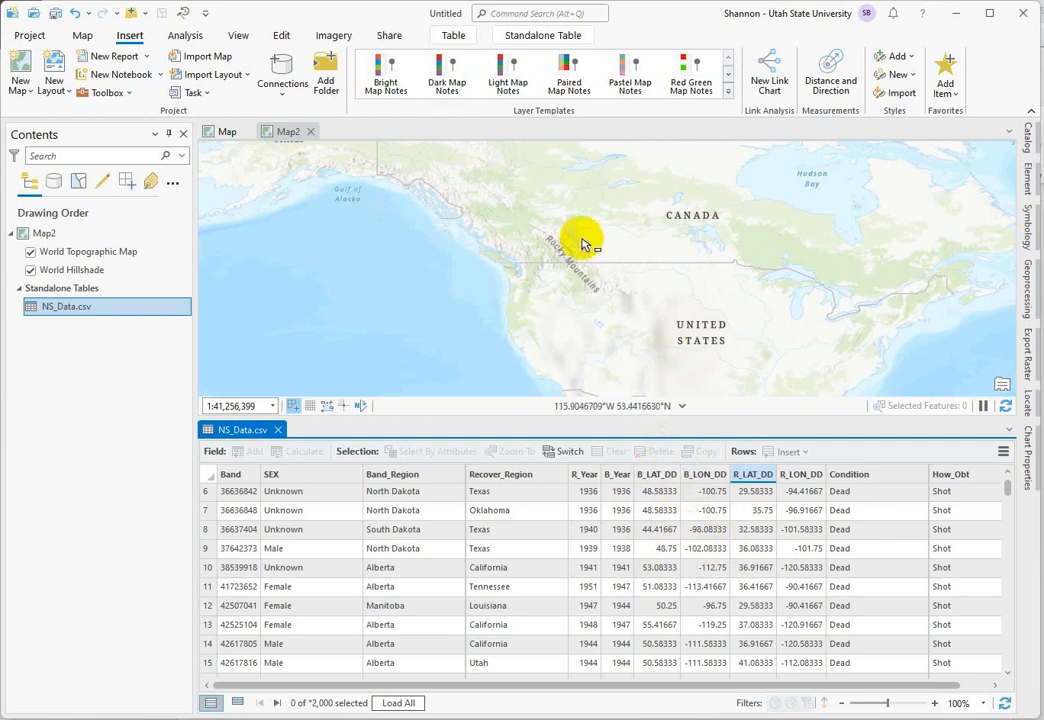
{"action": "mouse_move", "coordinate": [600, 310]}
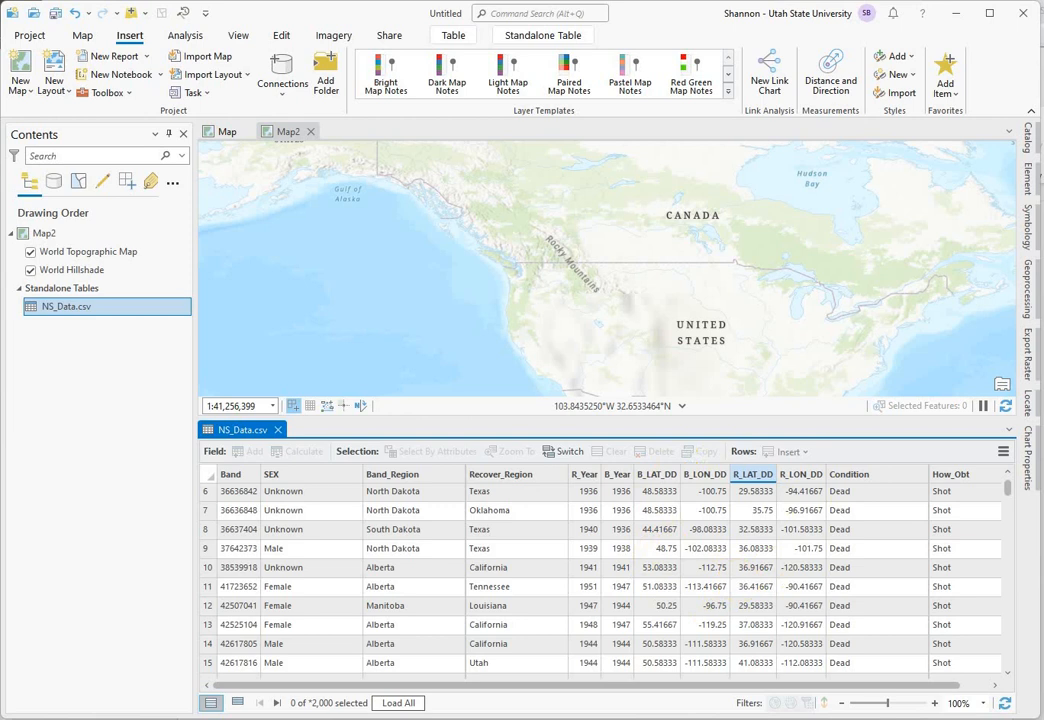
Step: Start Display XY Data on NS_Data.csv with output Banding2 and X Field B_LON_DD
{"action": "right_click", "coordinate": [68, 306]}
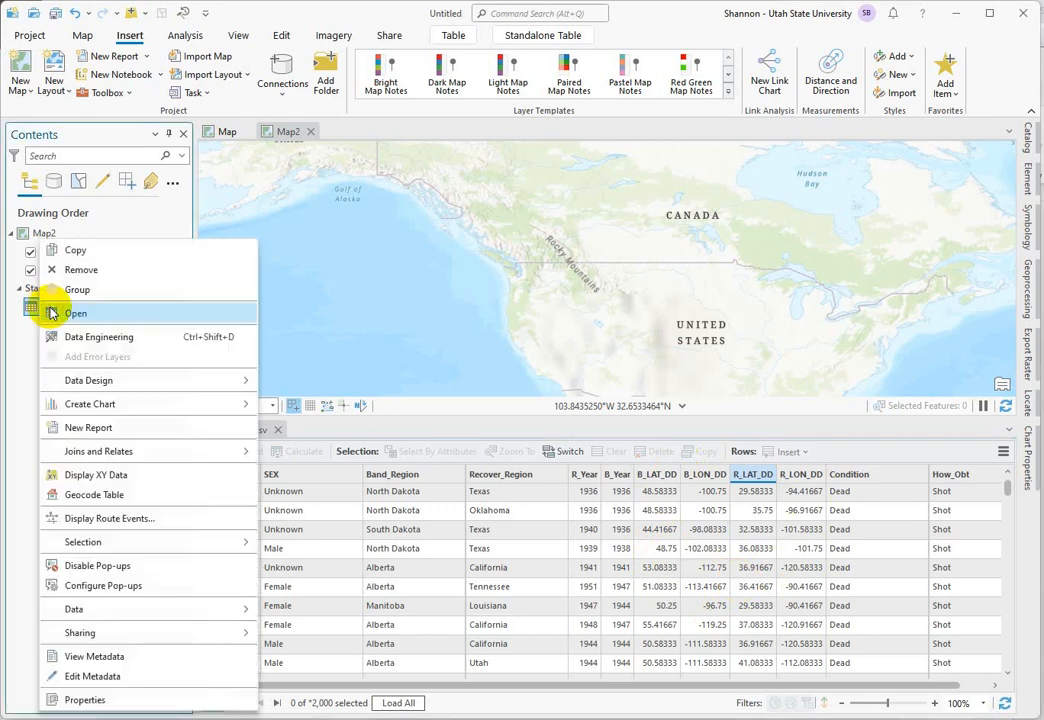
{"action": "mouse_move", "coordinate": [116, 494]}
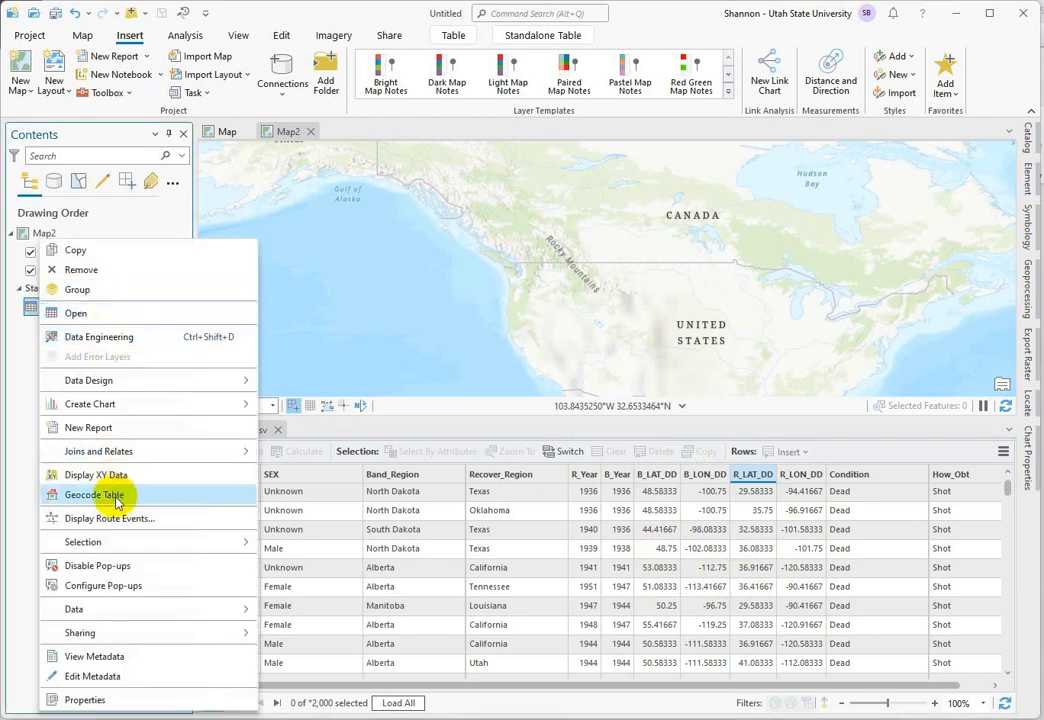
{"action": "left_click", "coordinate": [96, 474]}
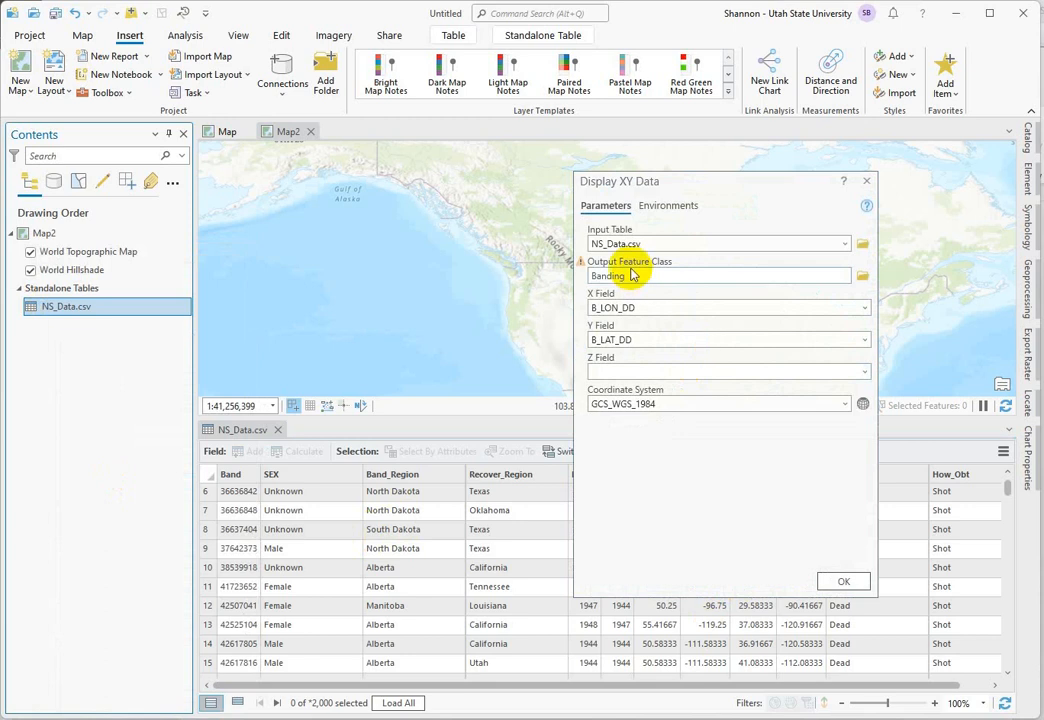
{"action": "left_click", "coordinate": [628, 276]}
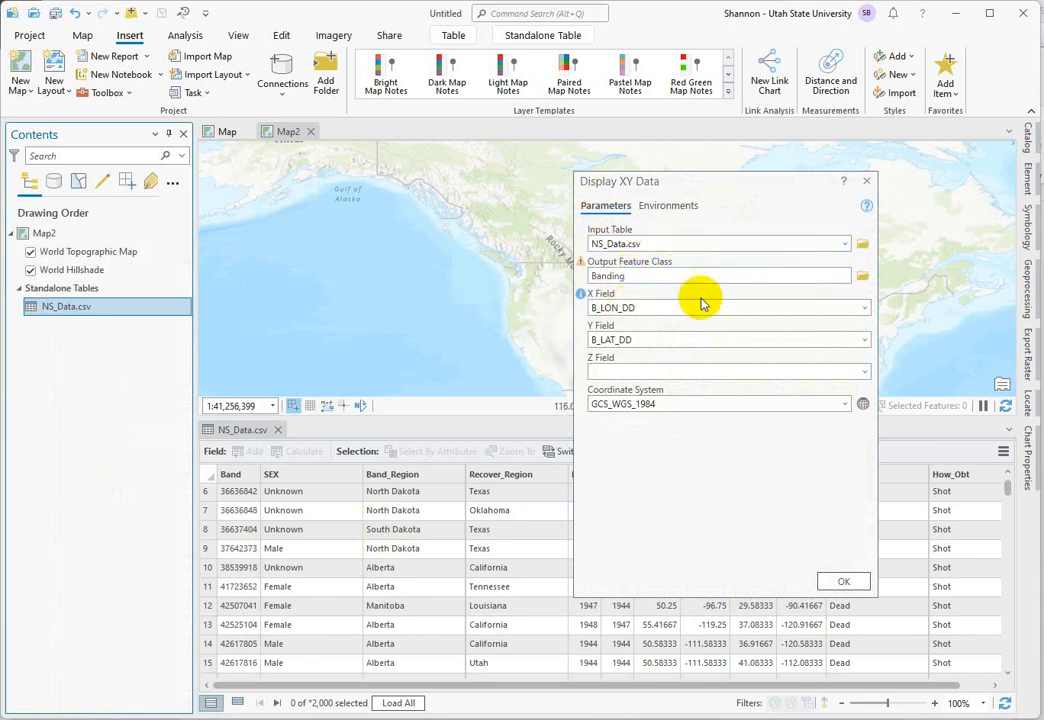
{"action": "left_click", "coordinate": [718, 276]}
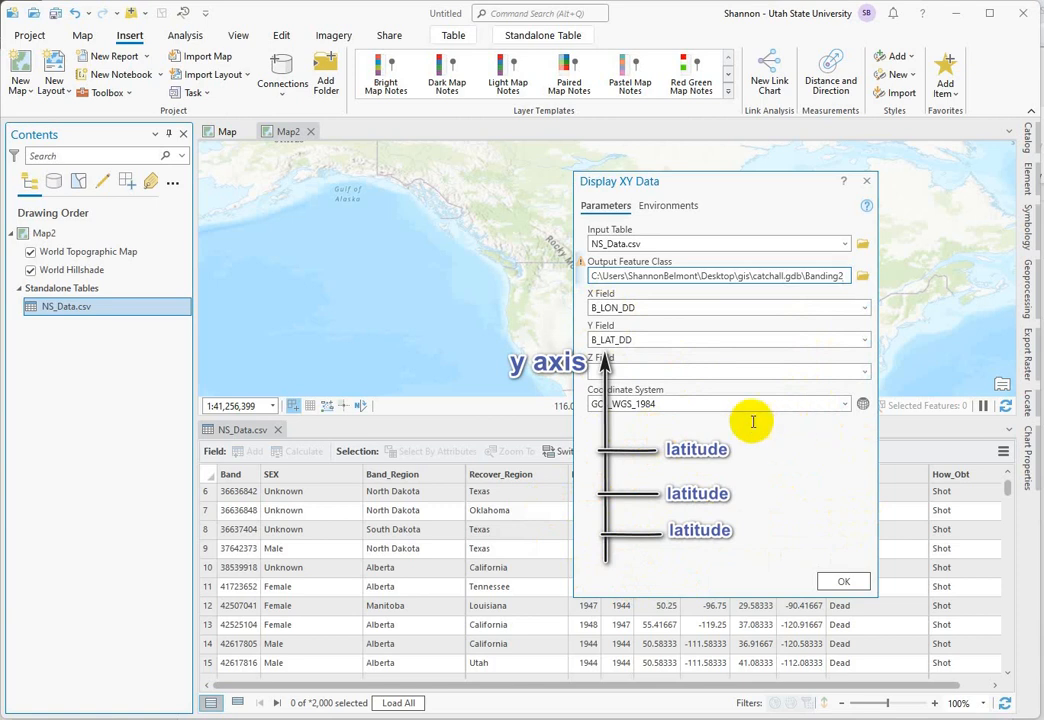
Step: Choose NAD 1983 (USA and territories) as the coordinate system and confirm it
{"action": "left_click", "coordinate": [844, 404]}
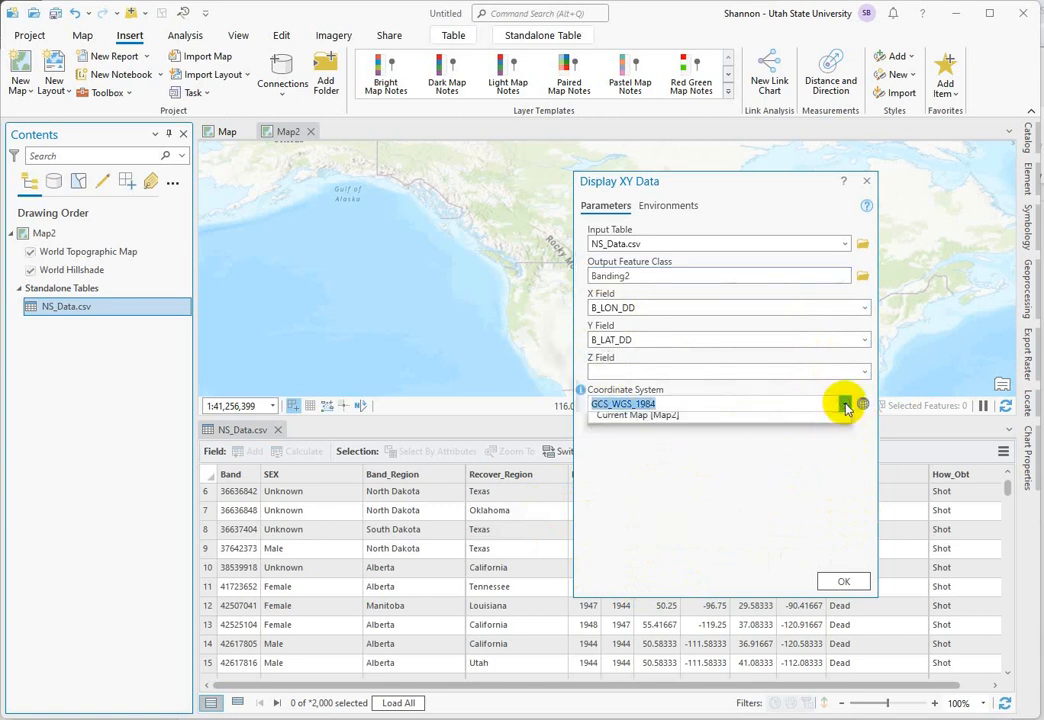
{"action": "left_click", "coordinate": [844, 404]}
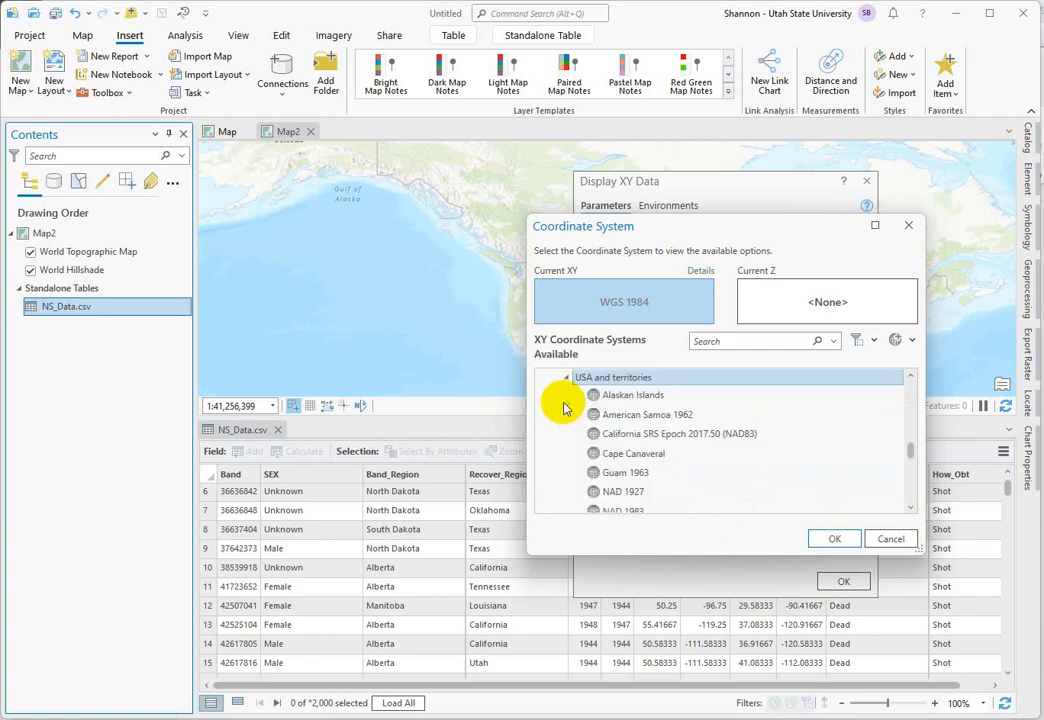
{"action": "left_click", "coordinate": [624, 504]}
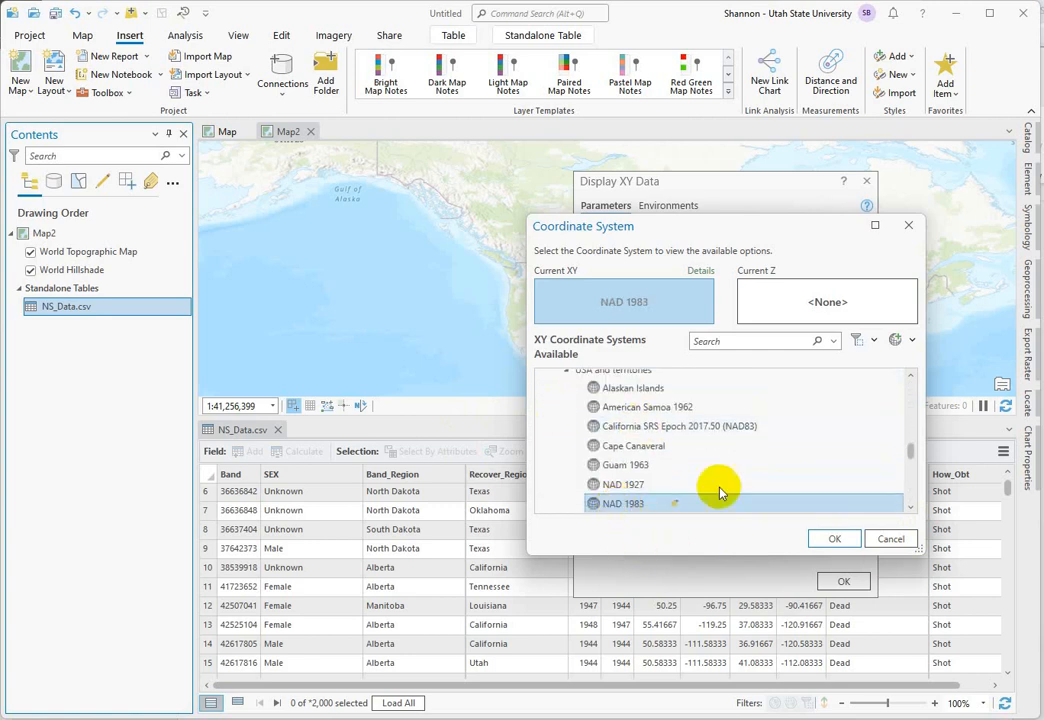
{"action": "left_click", "coordinate": [834, 538]}
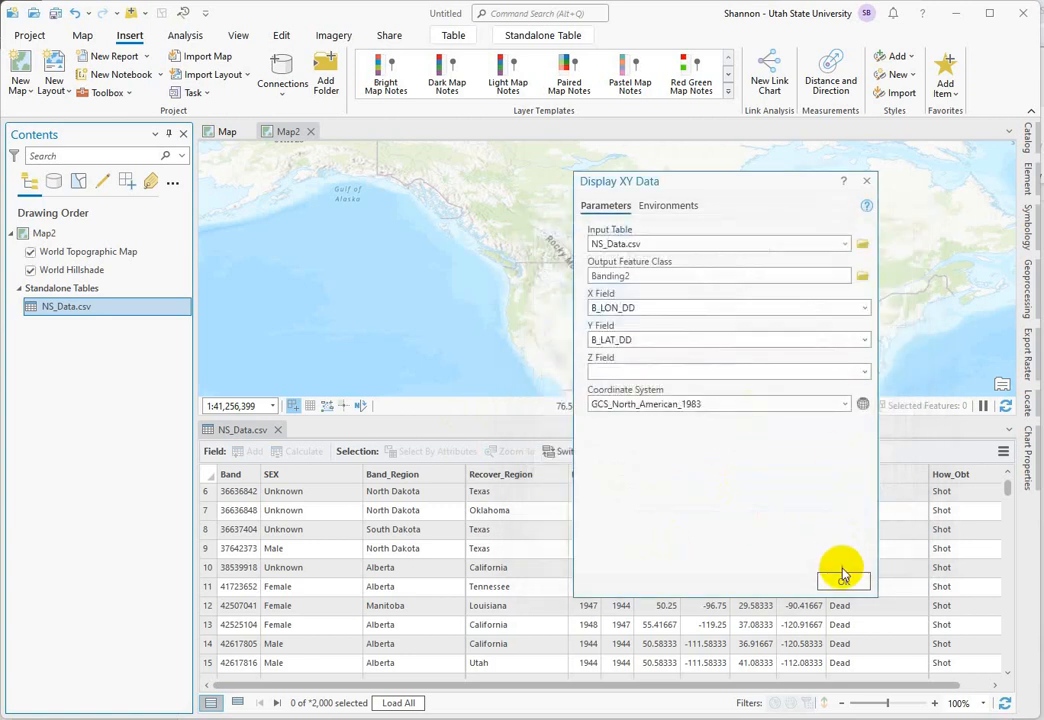
Step: Create the Banding2 point layer from the table onto the map
{"action": "left_click", "coordinate": [844, 576]}
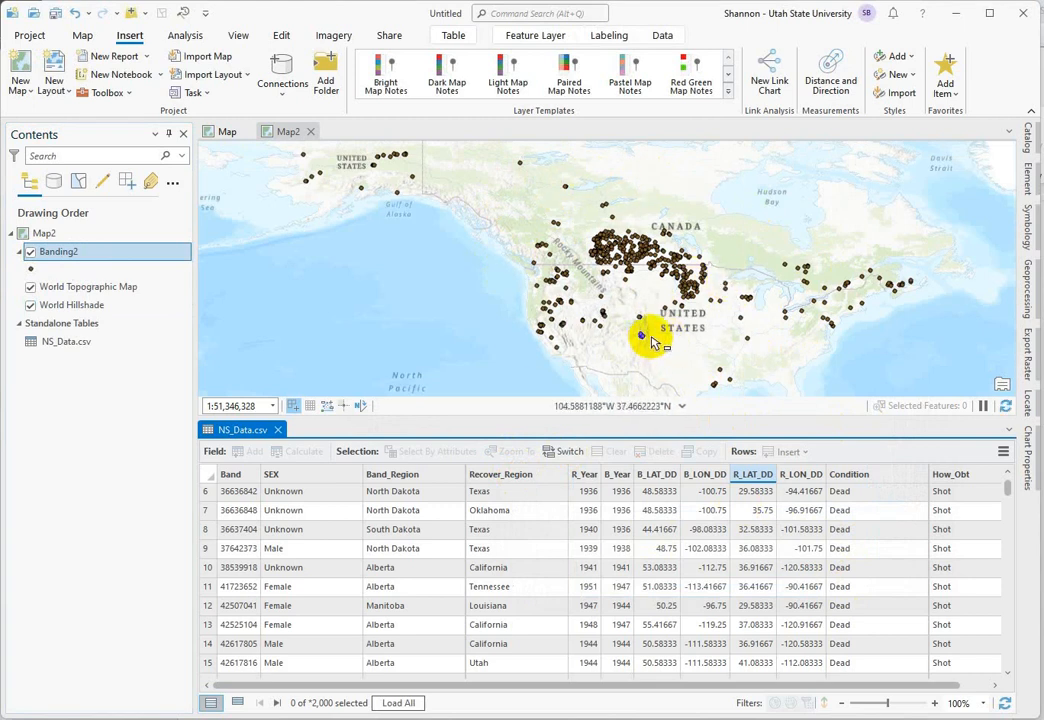
{"action": "mouse_move", "coordinate": [770, 360]}
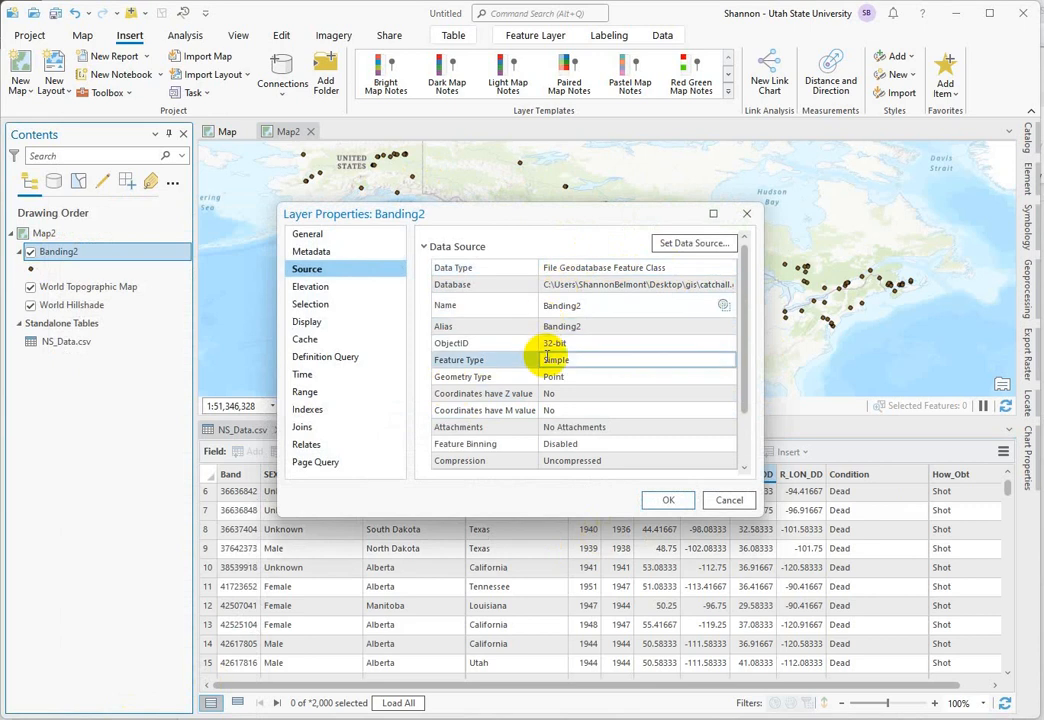
Step: Collapse Data Source and expand Extent and Spatial Reference to see NAD 1983 (WKID 4269)
{"action": "left_click", "coordinate": [424, 248]}
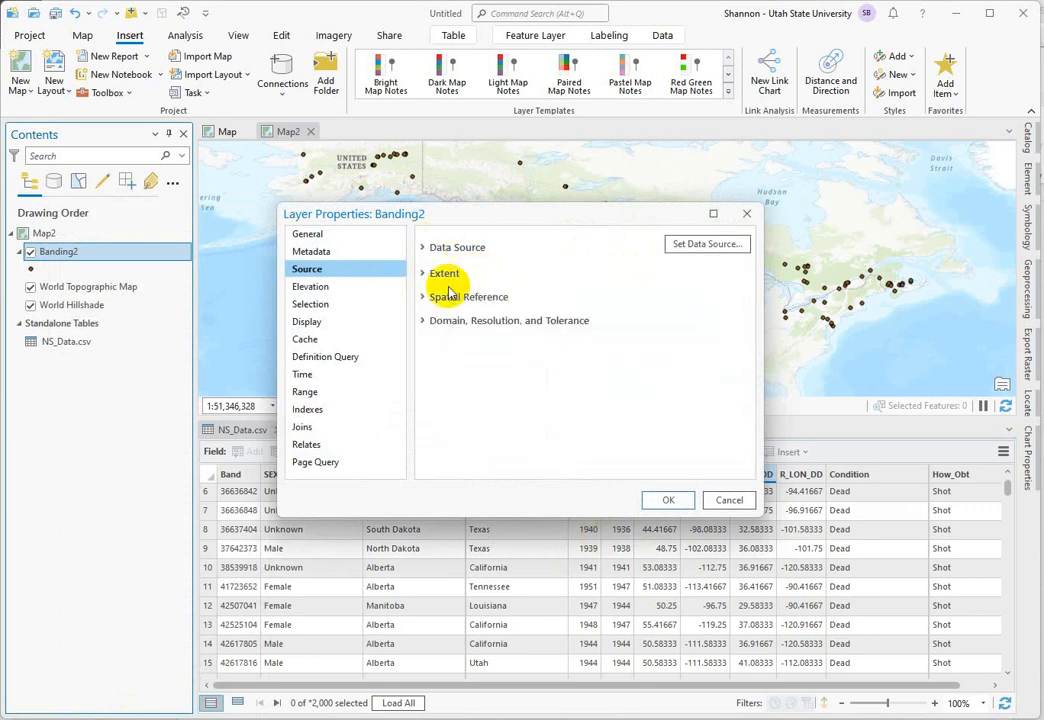
{"action": "left_click", "coordinate": [444, 272]}
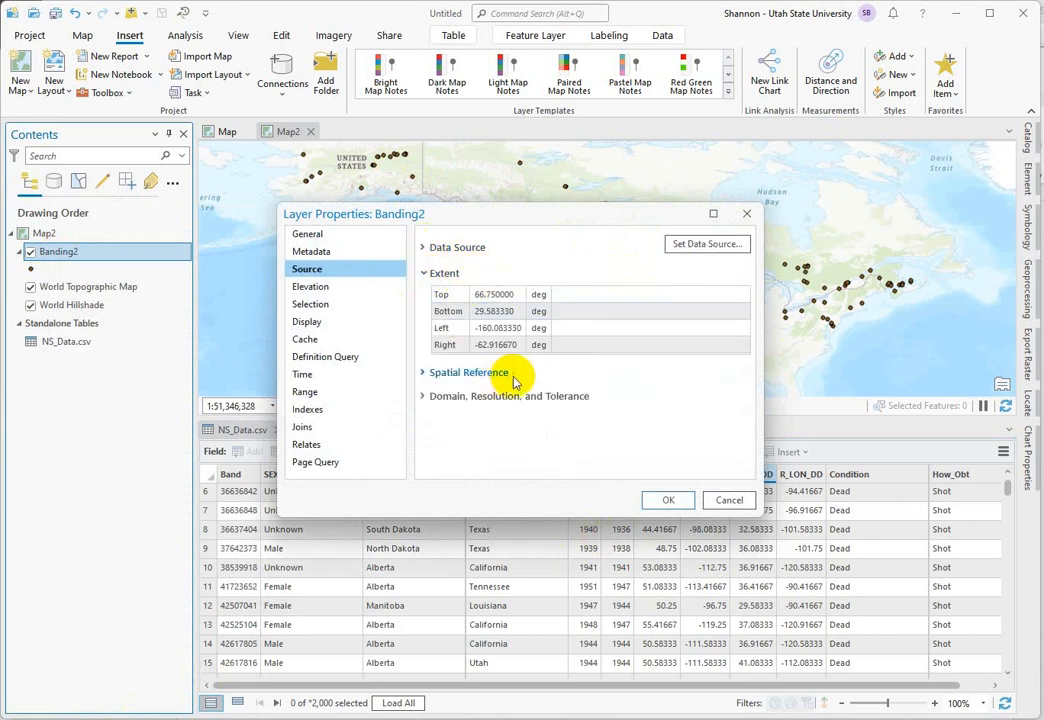
{"action": "mouse_move", "coordinate": [576, 380]}
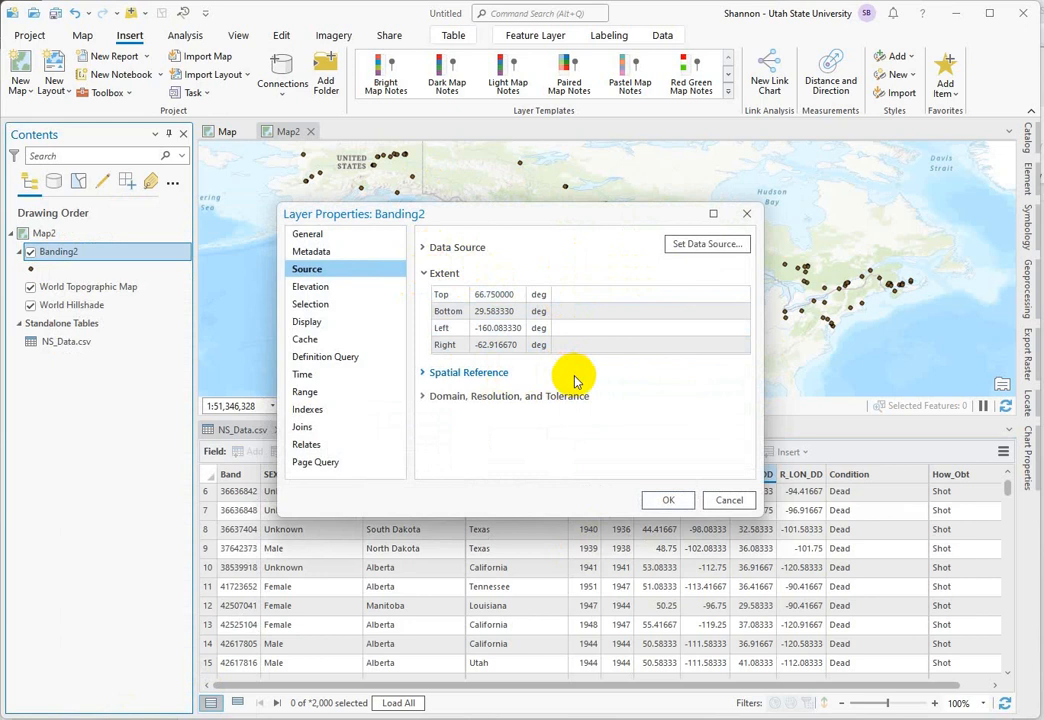
{"action": "left_click", "coordinate": [470, 344]}
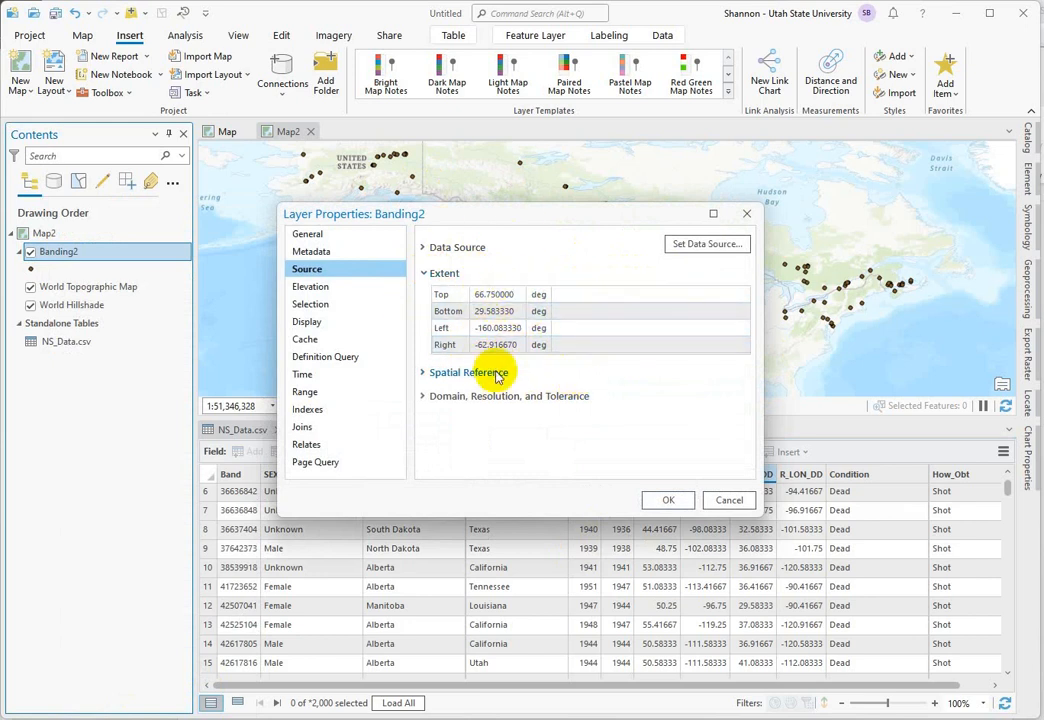
{"action": "left_click", "coordinate": [470, 372]}
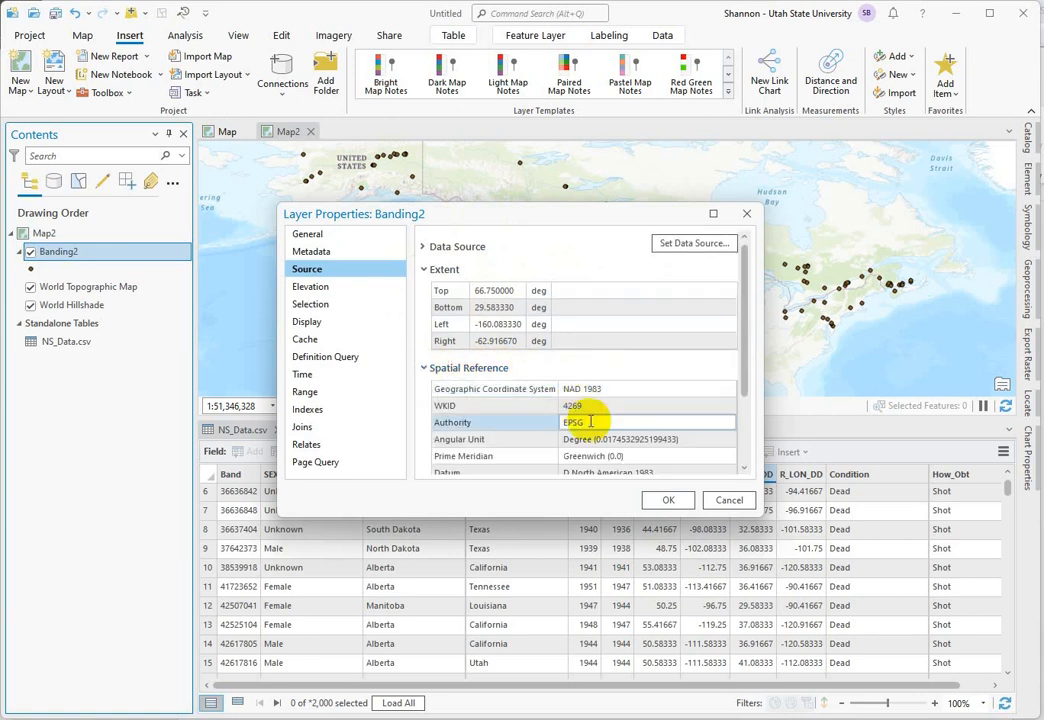